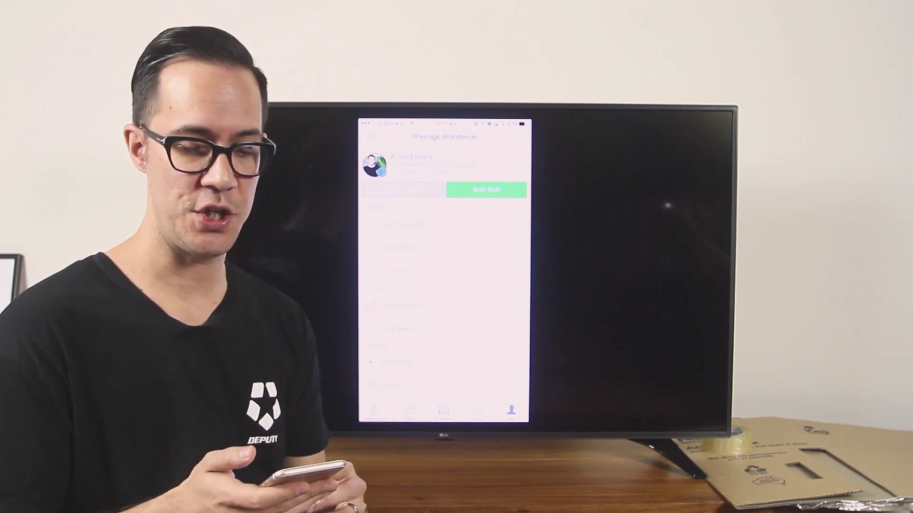
Start the signed-in employee's shift now from the Me tab of Prestige Worldwide.
click(485, 190)
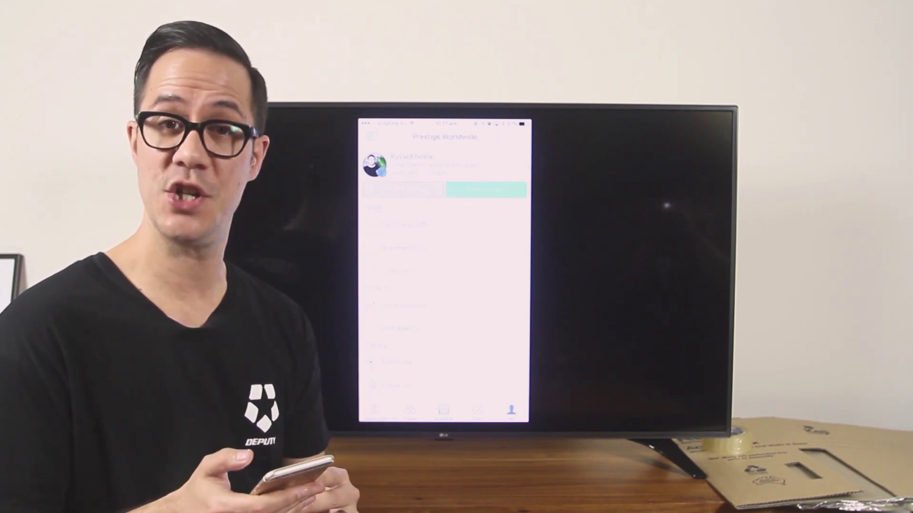